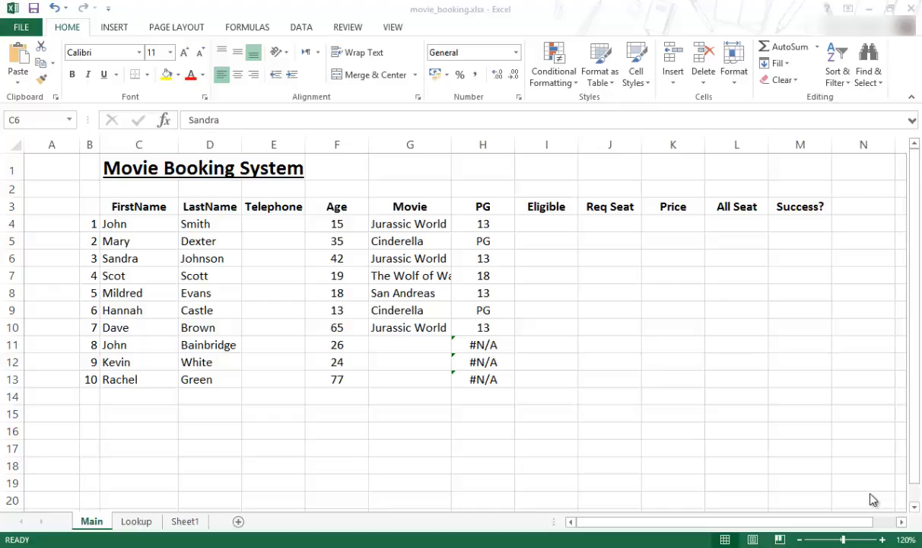
mouse_move(362, 298)
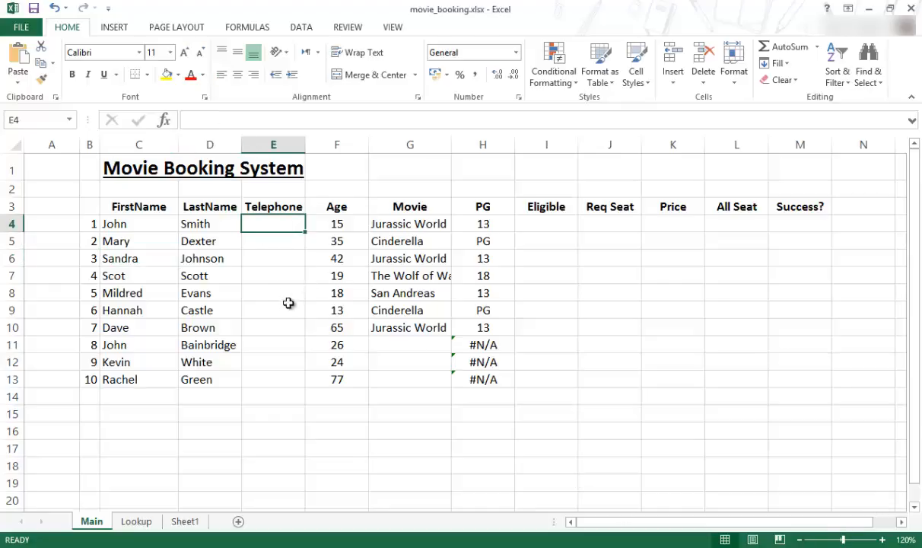
Explore the Eligible and Telephone cells, ending with the first Telephone cell E4 selected
left_click(545, 310)
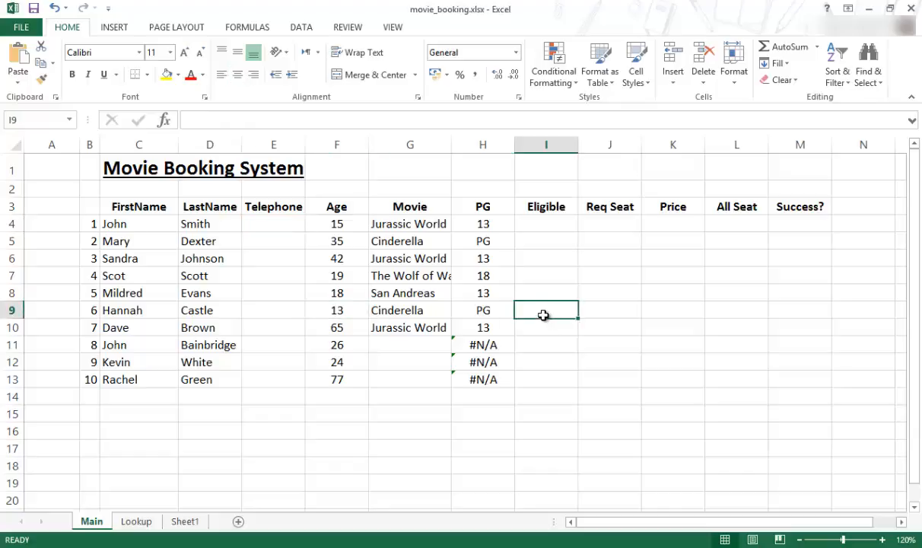
left_click_drag(545, 310, 609, 379)
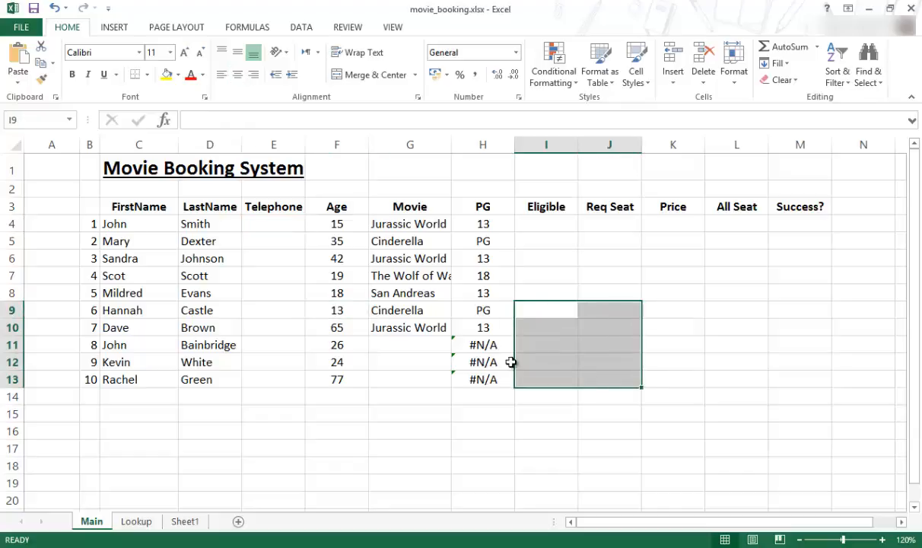
mouse_move(341, 228)
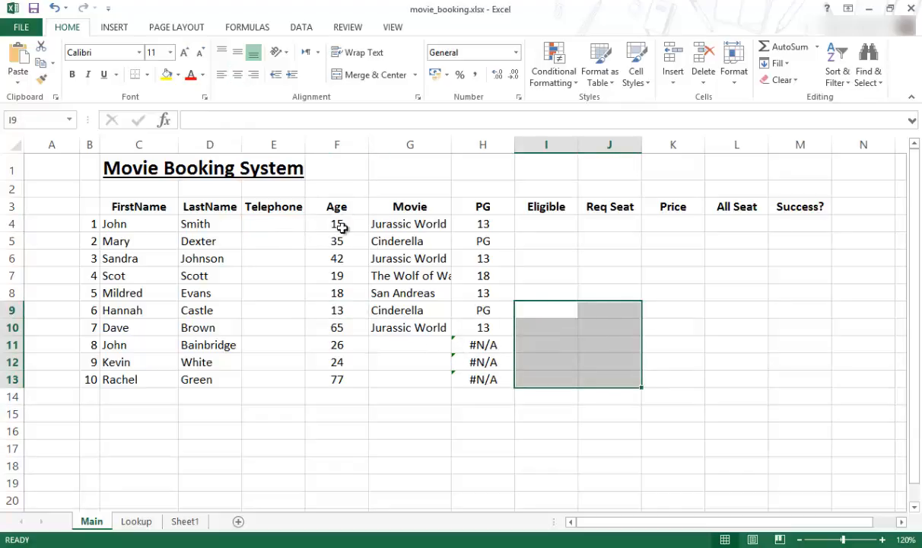
left_click(547, 241)
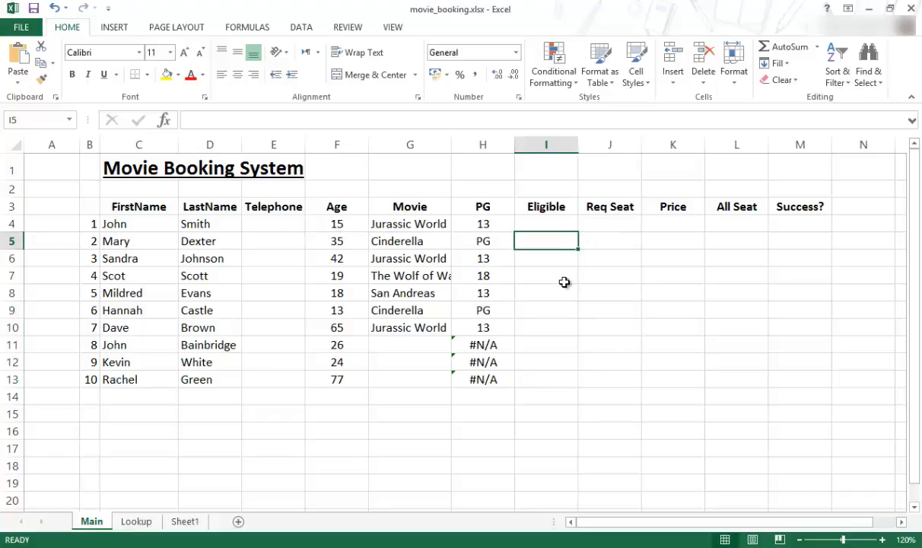
mouse_move(472, 302)
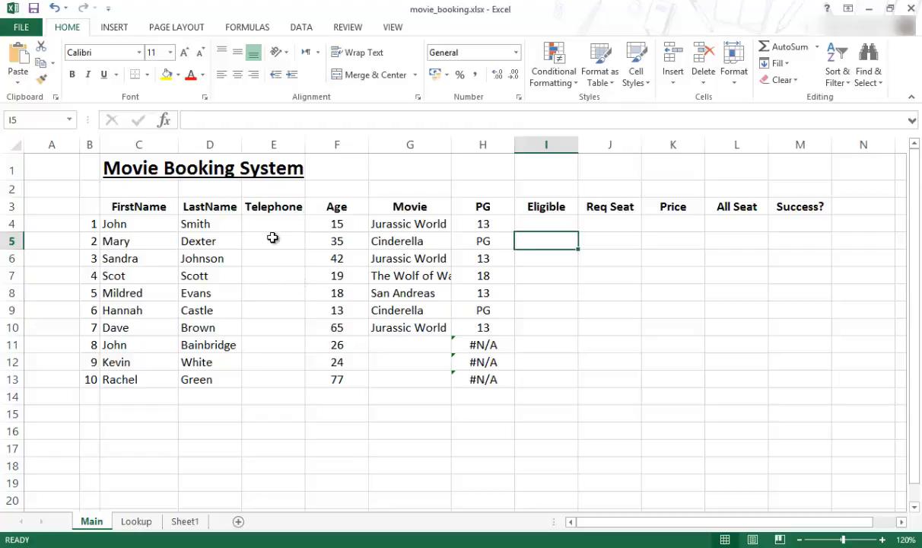
left_click_drag(274, 222, 274, 378)
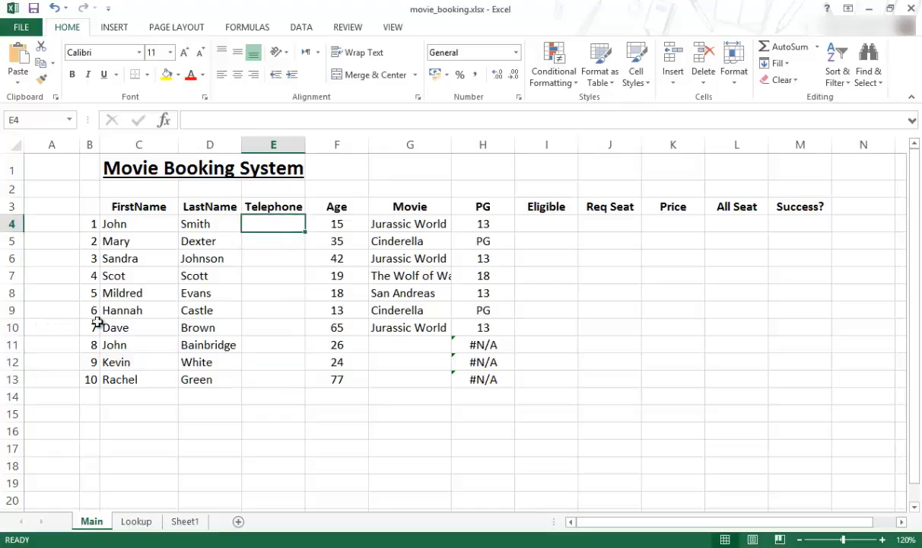
mouse_move(219, 241)
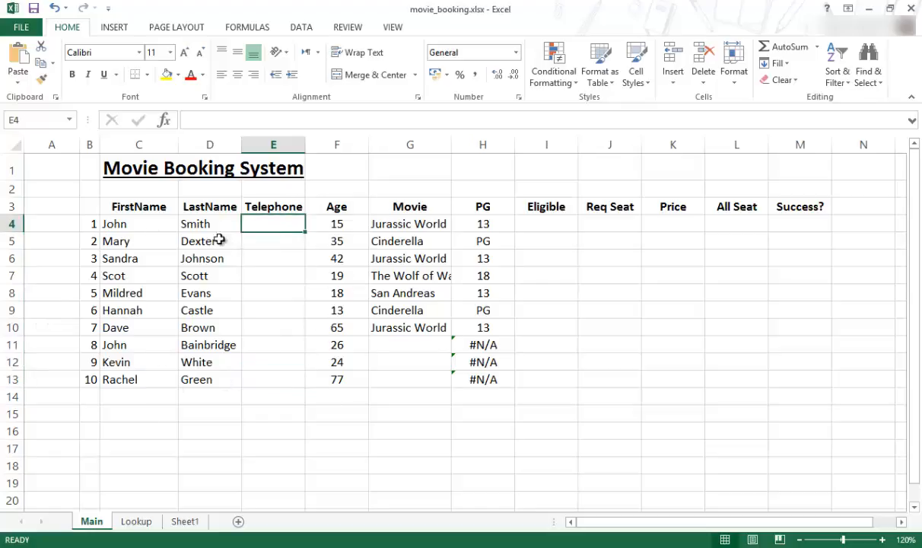
left_click(274, 241)
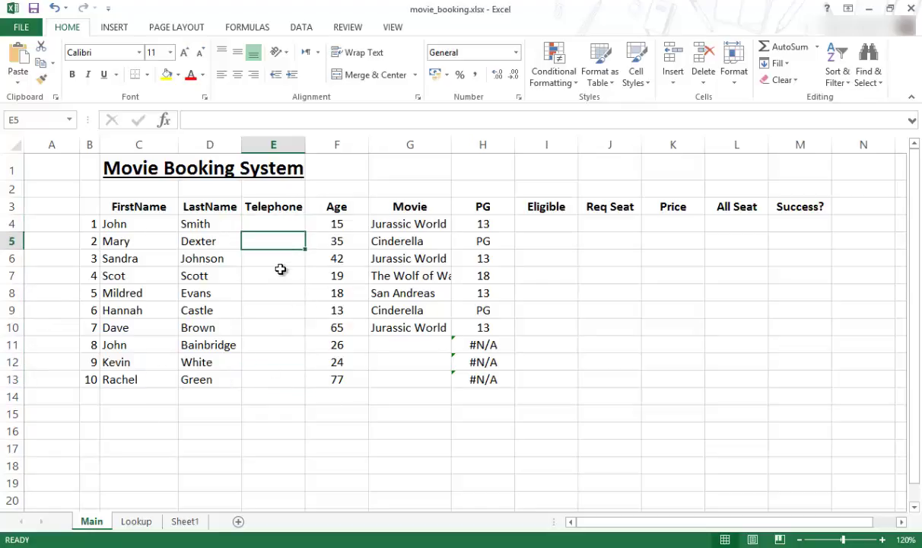
left_click(274, 259)
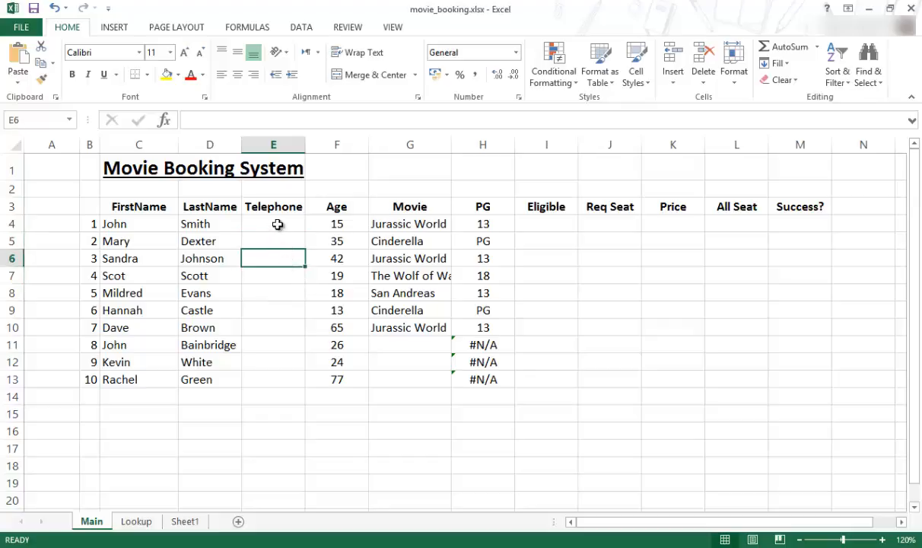
left_click_drag(274, 223, 283, 379)
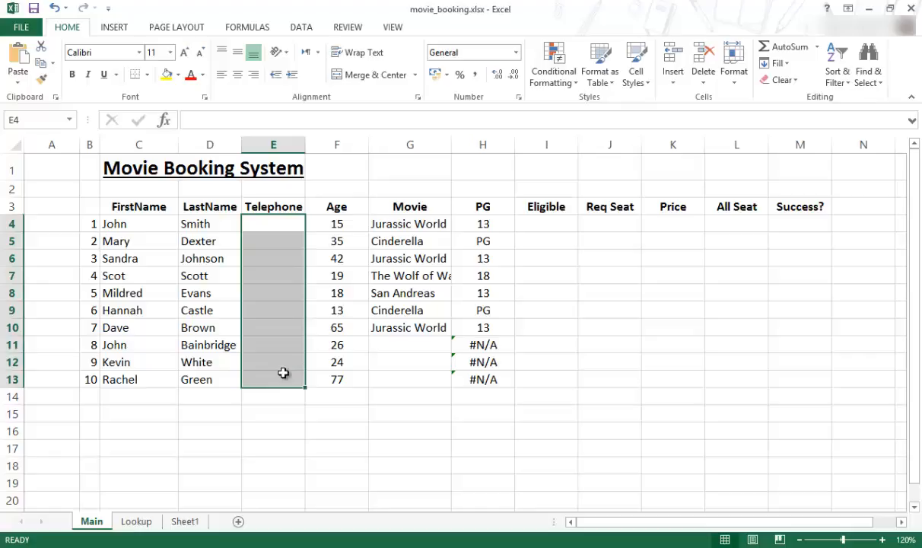
mouse_move(301, 310)
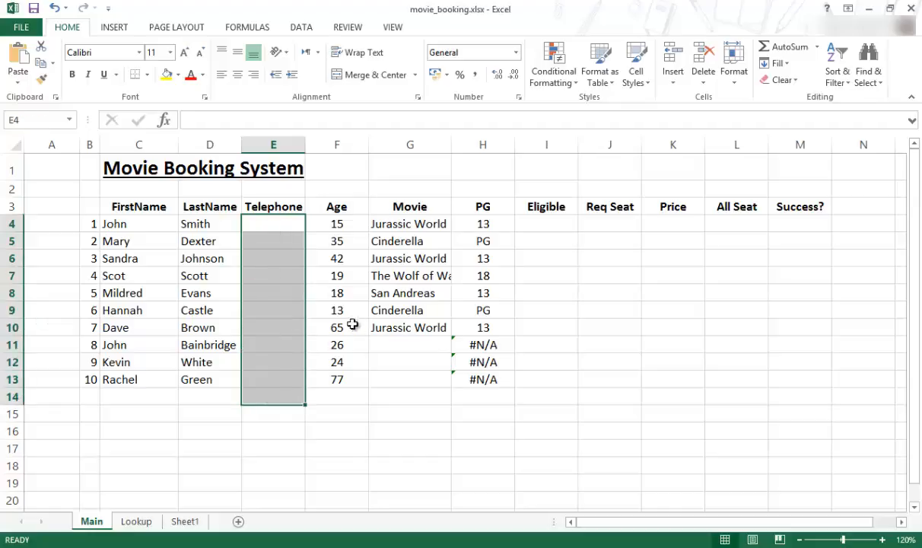
left_click(274, 222)
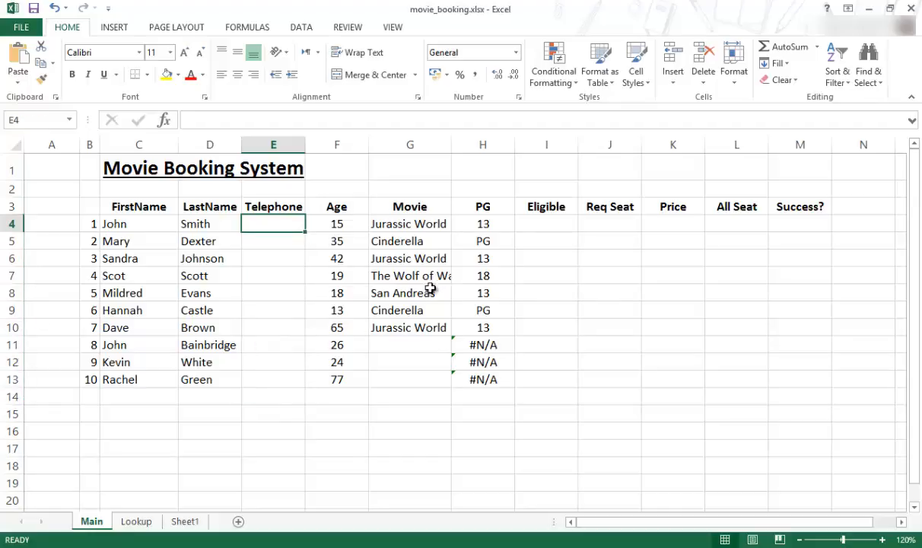
mouse_move(338, 274)
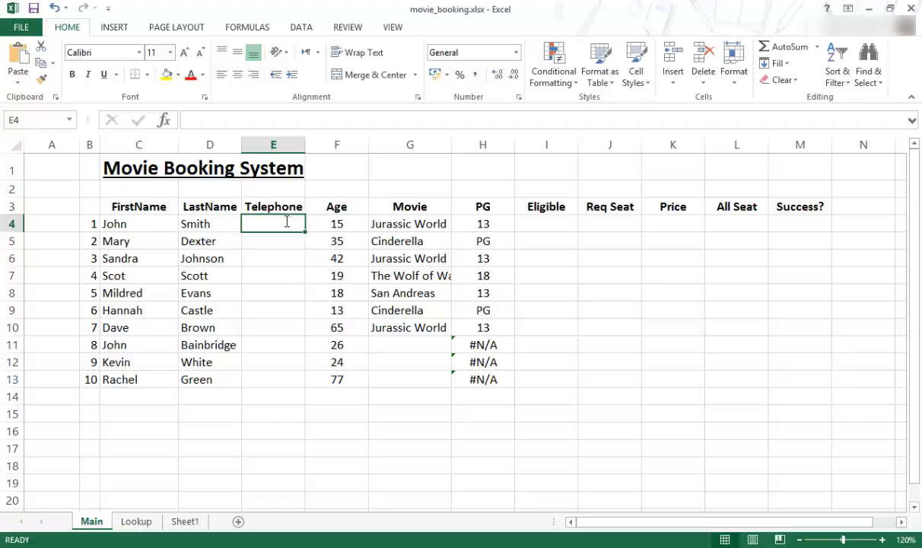
type("=")
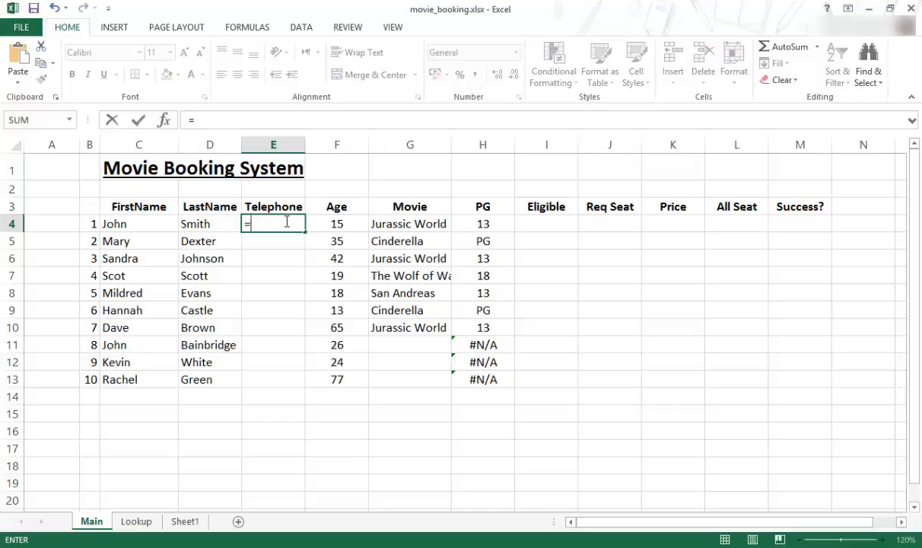
type("rand")
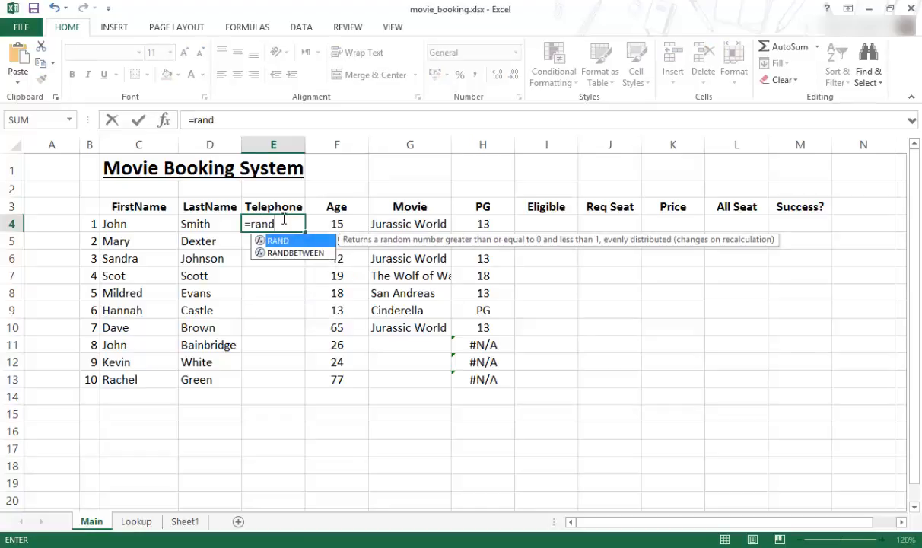
mouse_move(295, 259)
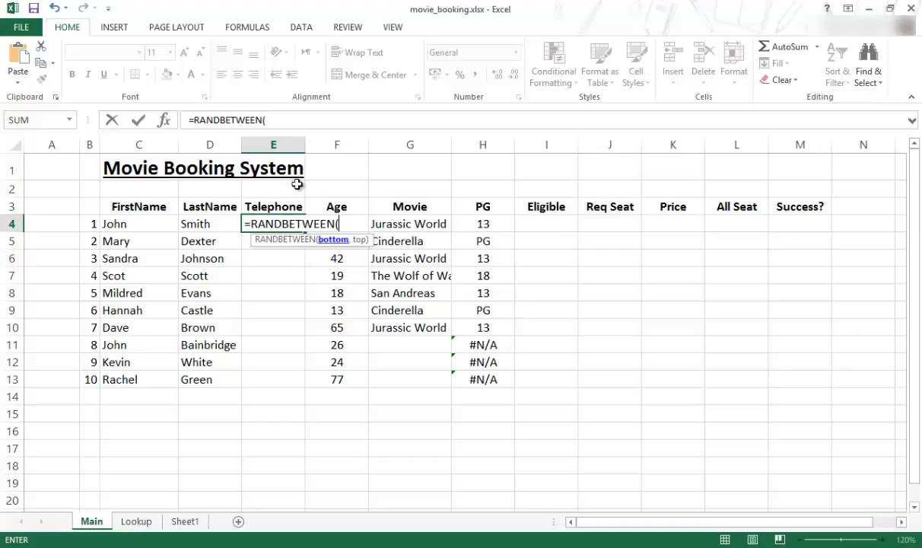
mouse_move(387, 259)
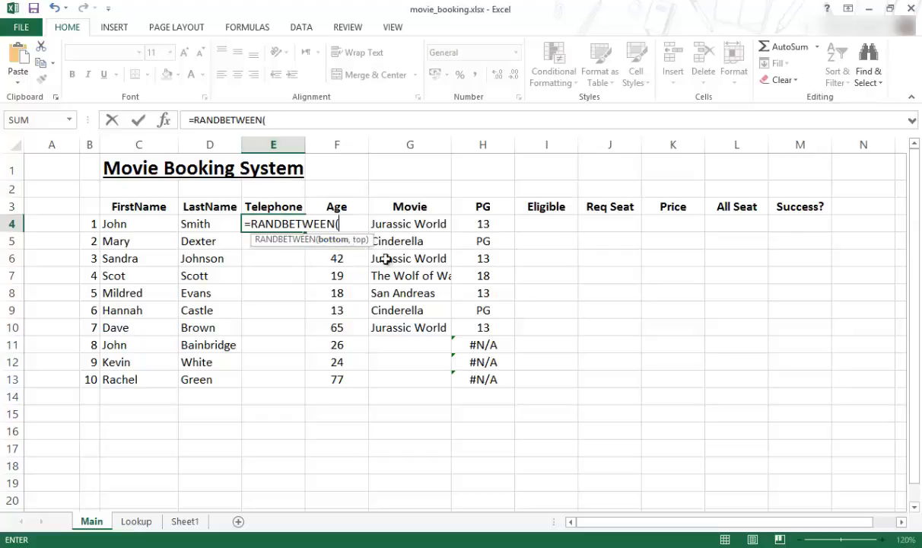
mouse_move(516, 315)
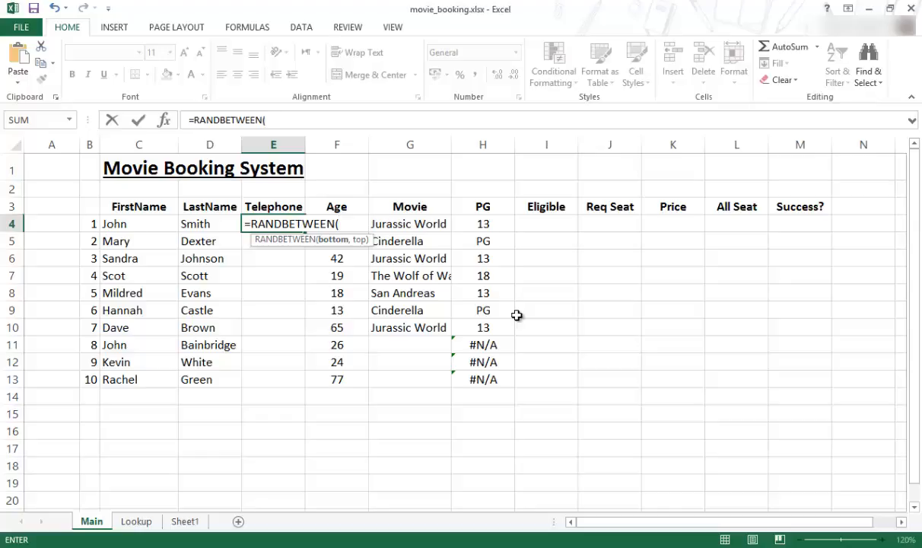
type("787")
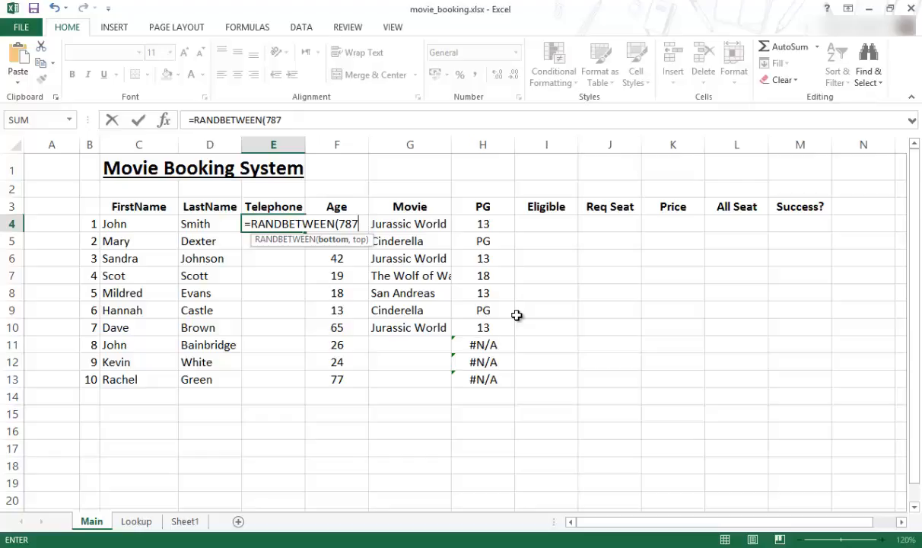
type("00")
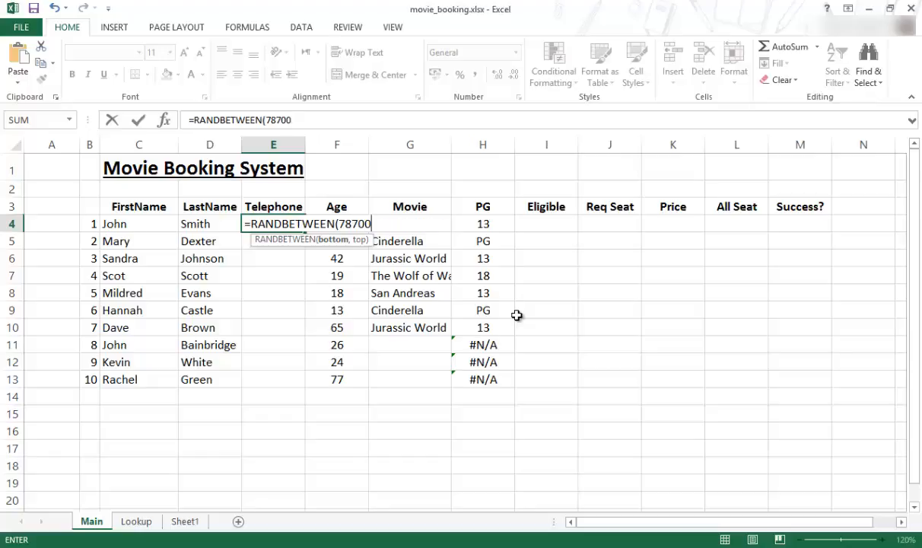
type("000000")
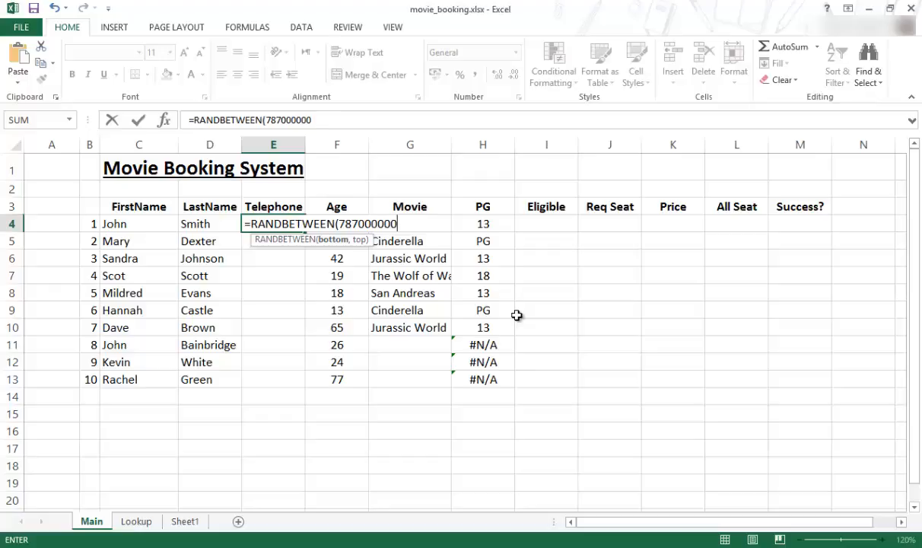
type("0,")
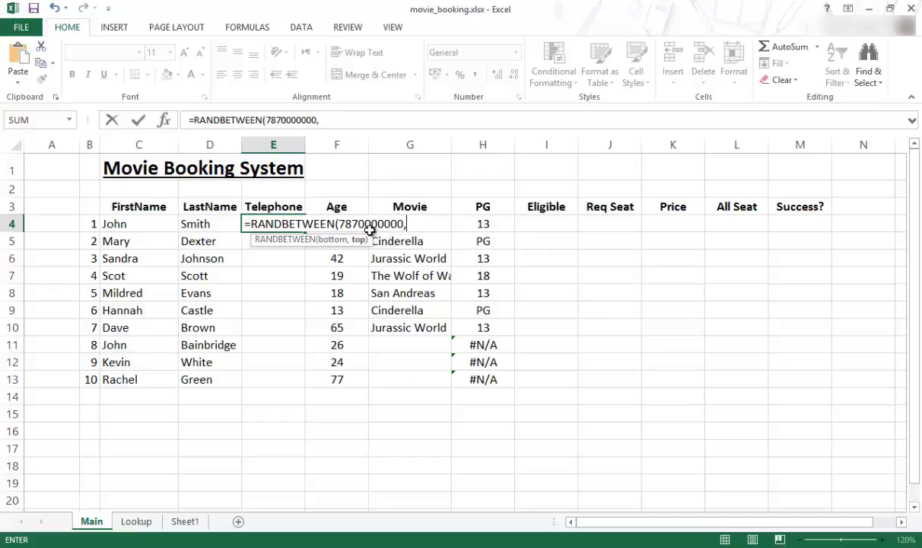
mouse_move(538, 242)
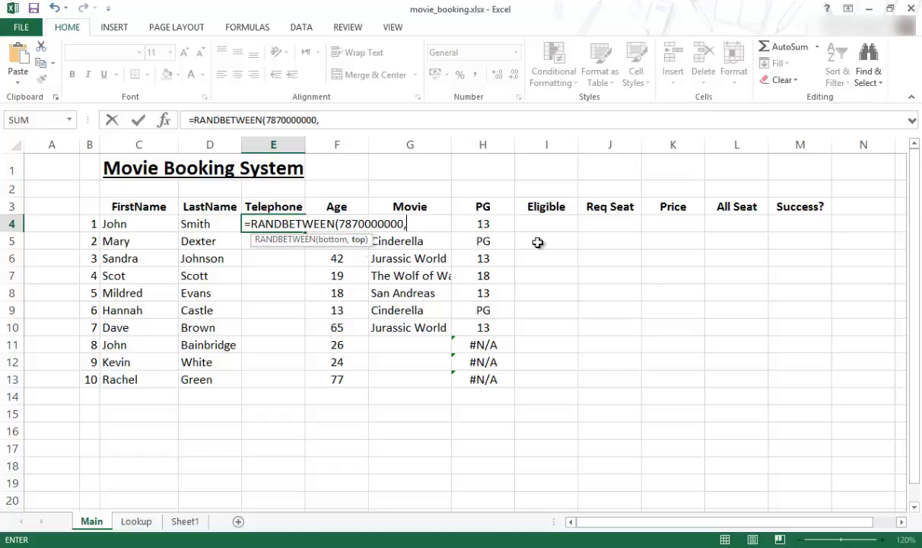
type("787")
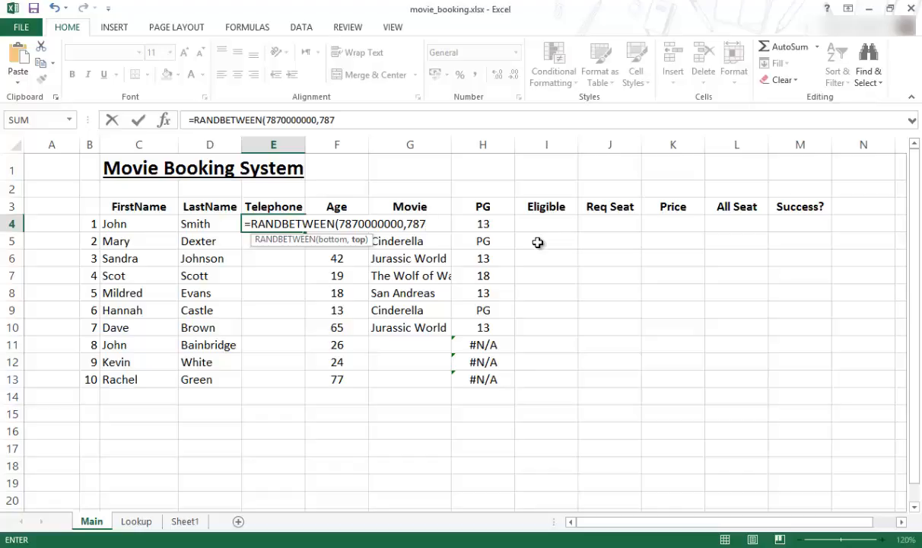
type("99999")
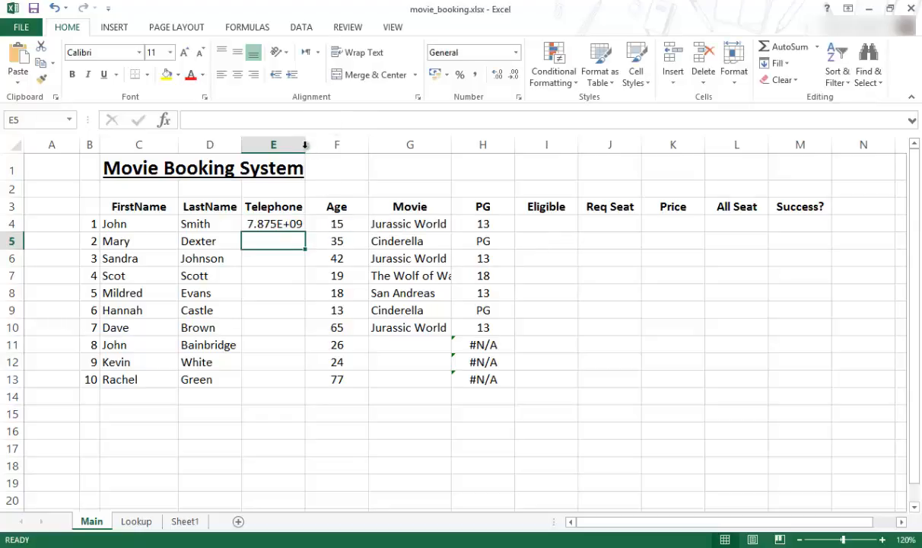
Adjust the Telephone column width and review the RANDBETWEEN formula in E4
left_click_drag(304, 143, 322, 143)
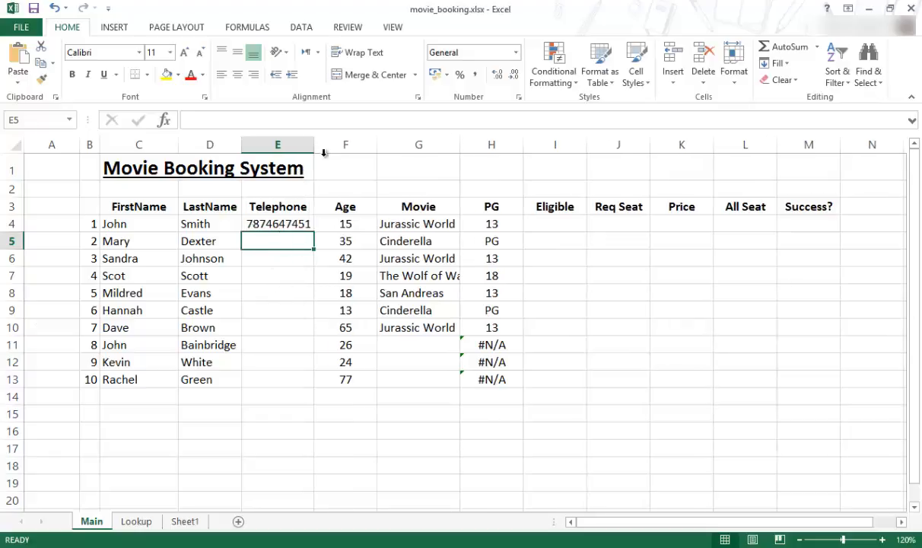
left_click_drag(313, 144, 300, 144)
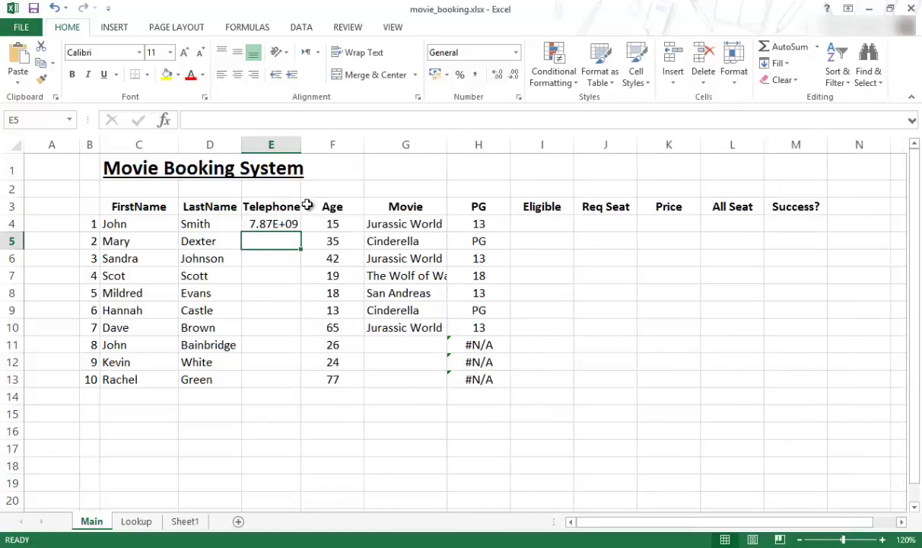
left_click(271, 222)
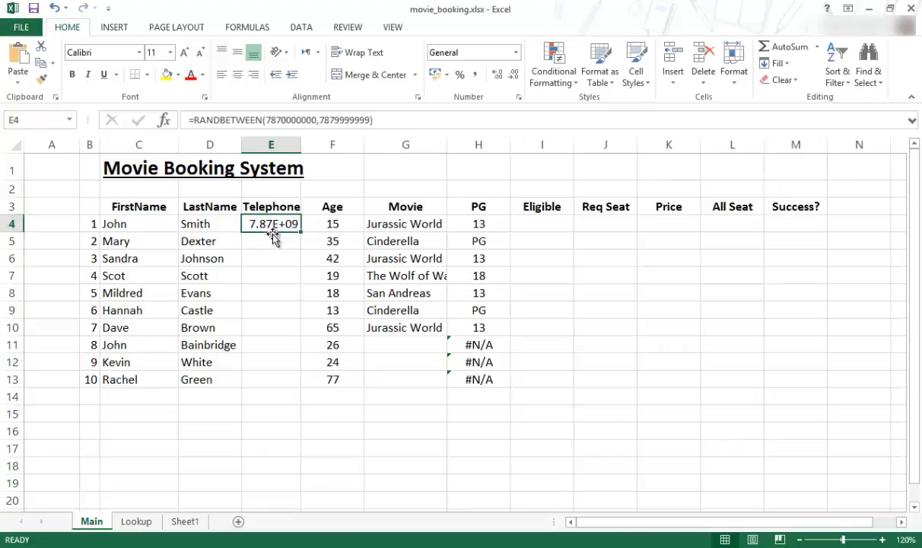
mouse_move(259, 233)
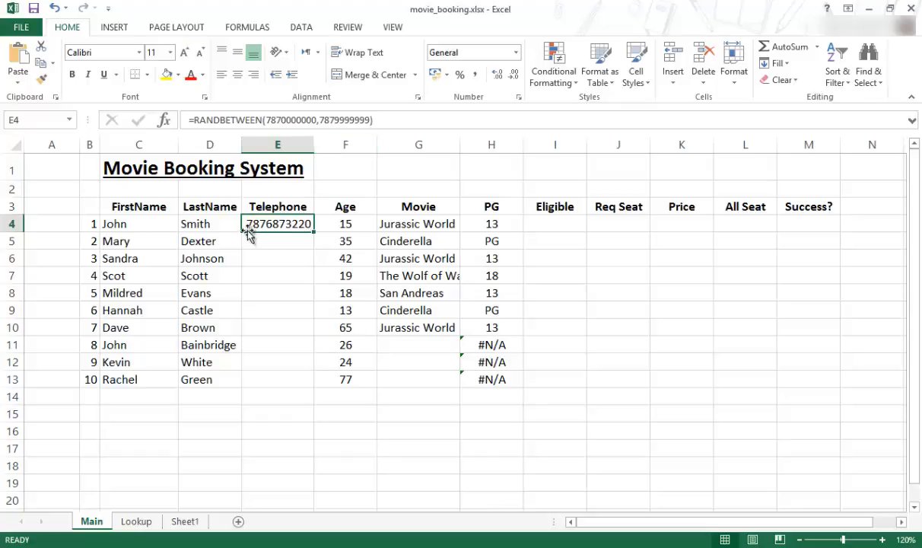
mouse_move(265, 240)
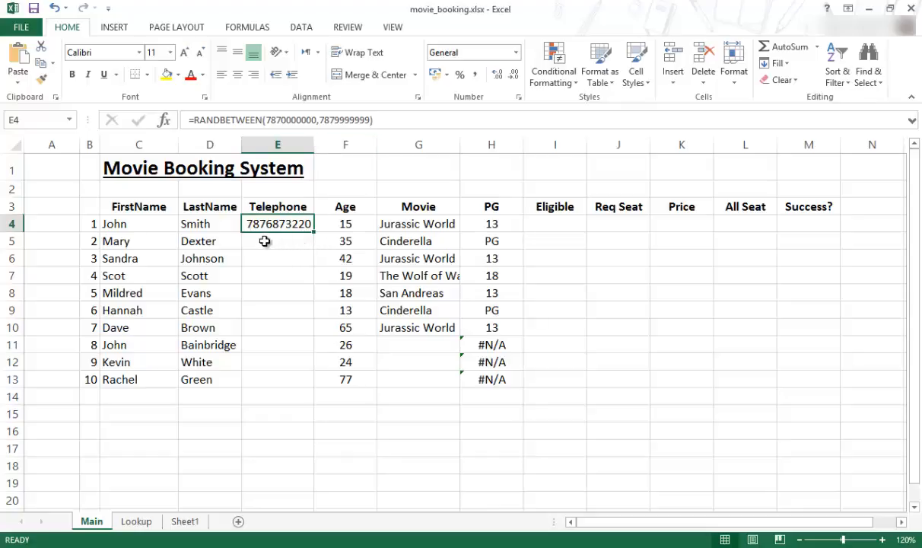
mouse_move(268, 256)
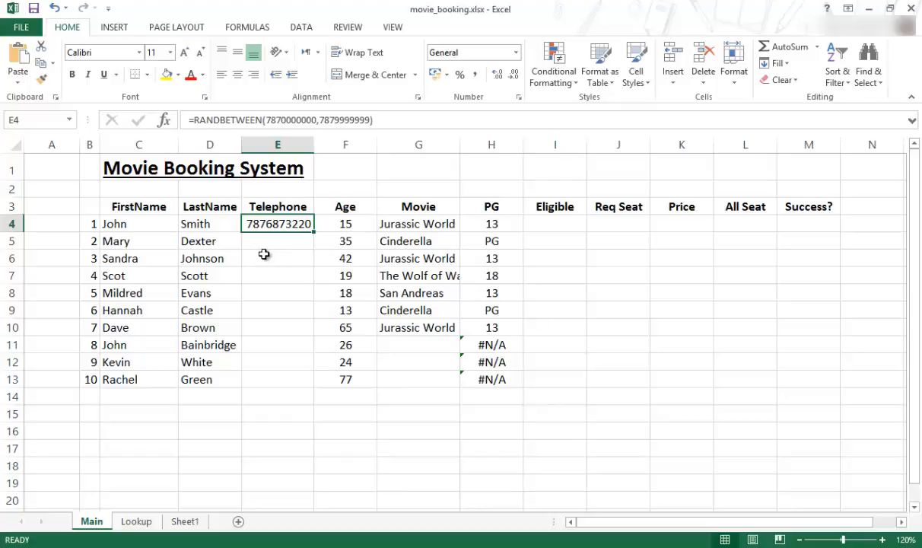
mouse_move(255, 240)
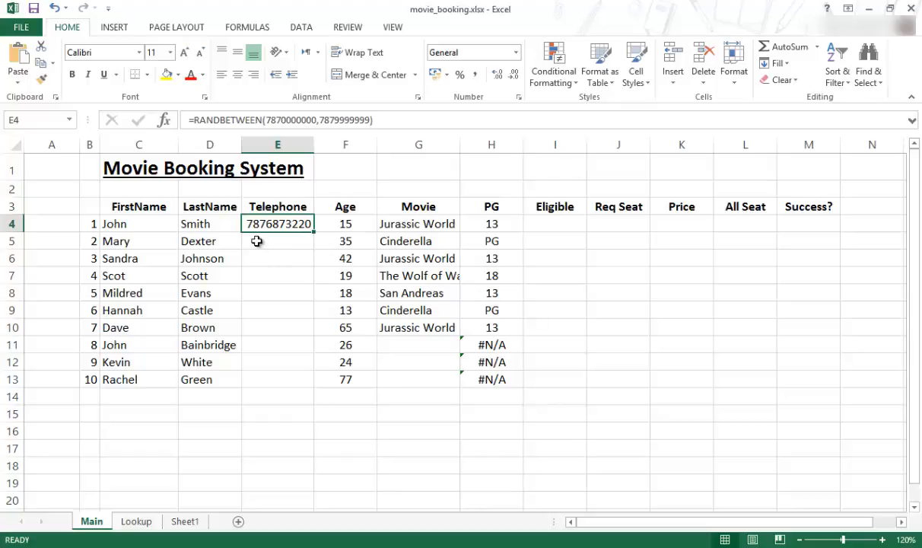
left_click(277, 241)
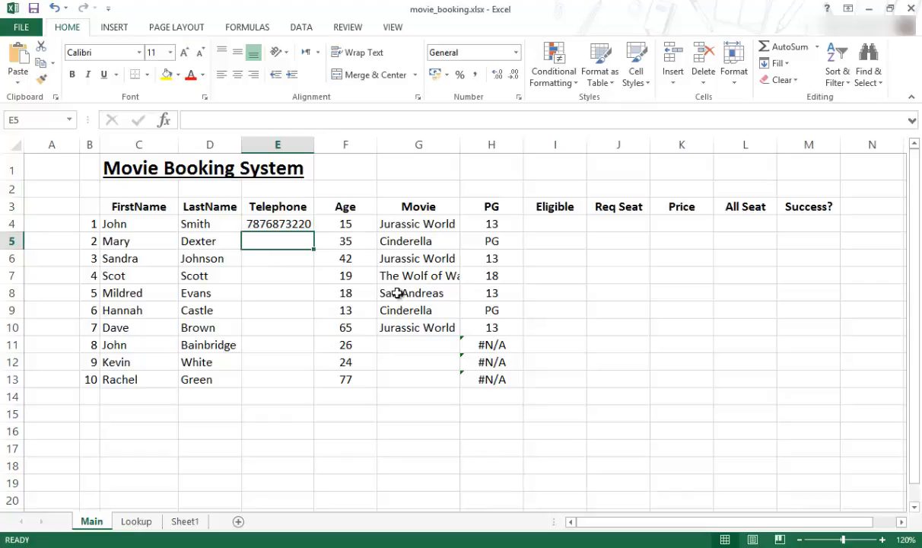
type("0")
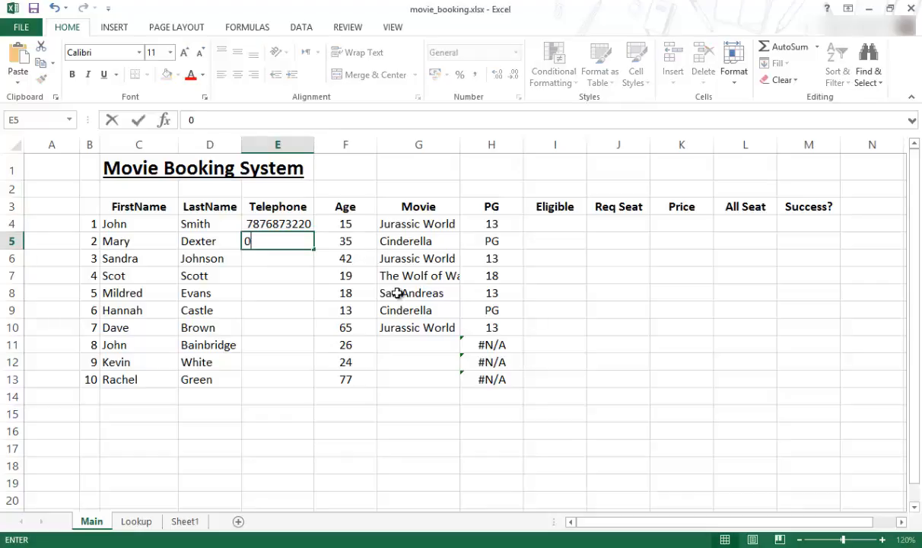
type("787")
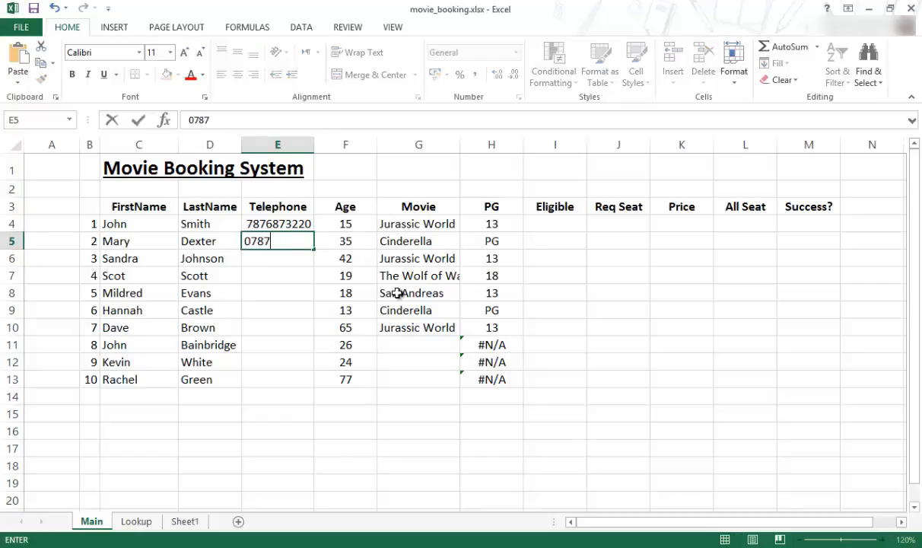
type("6873220")
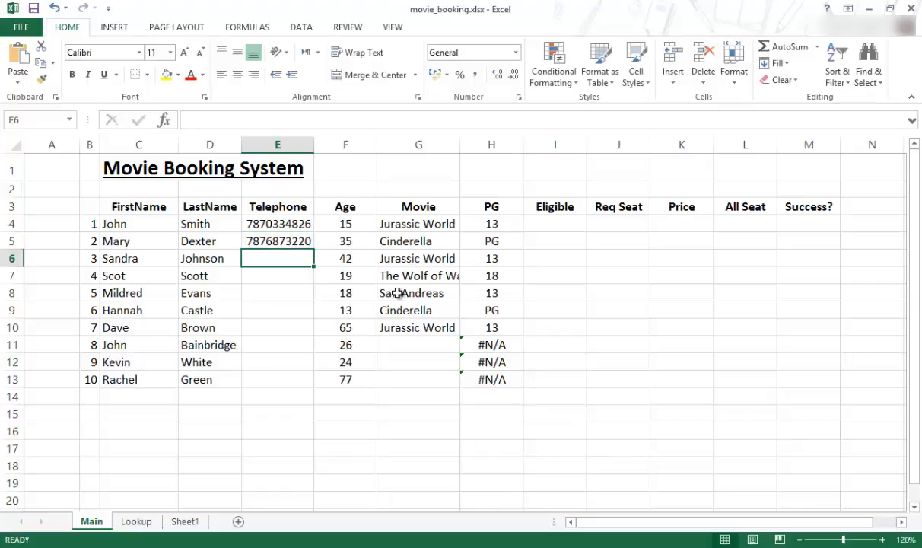
left_click(277, 241)
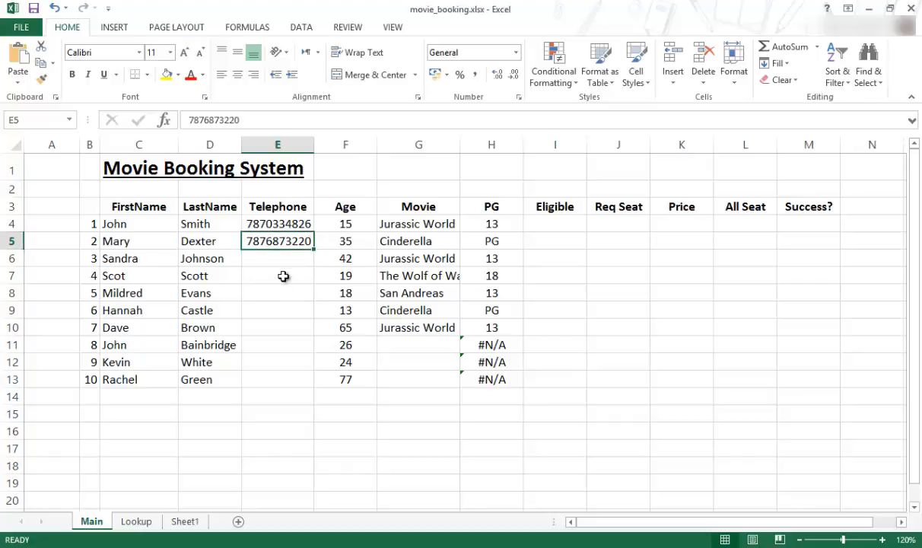
mouse_move(243, 239)
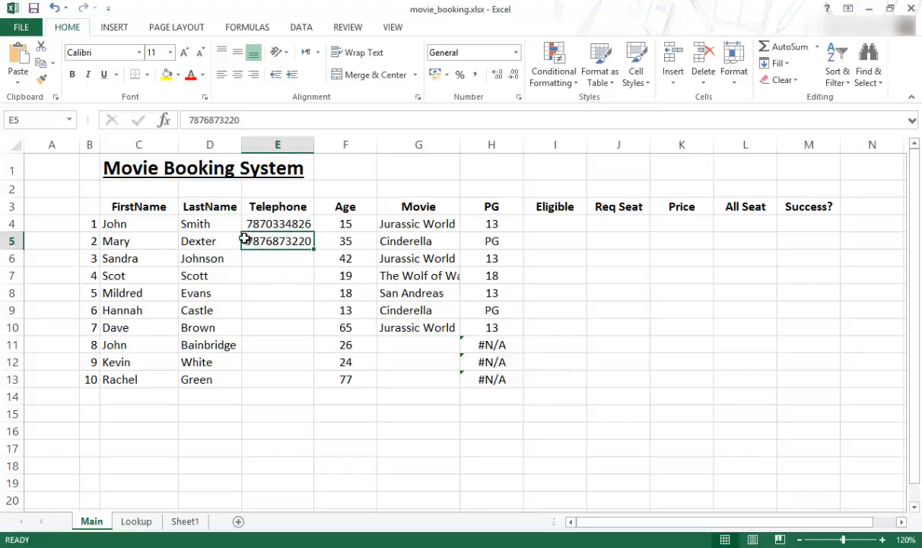
double_click(277, 240)
type("'0")
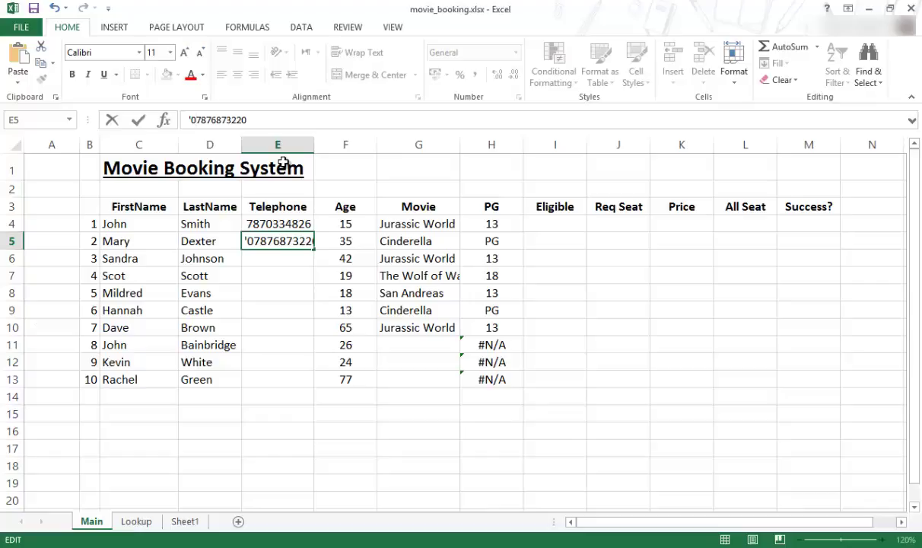
key("Return")
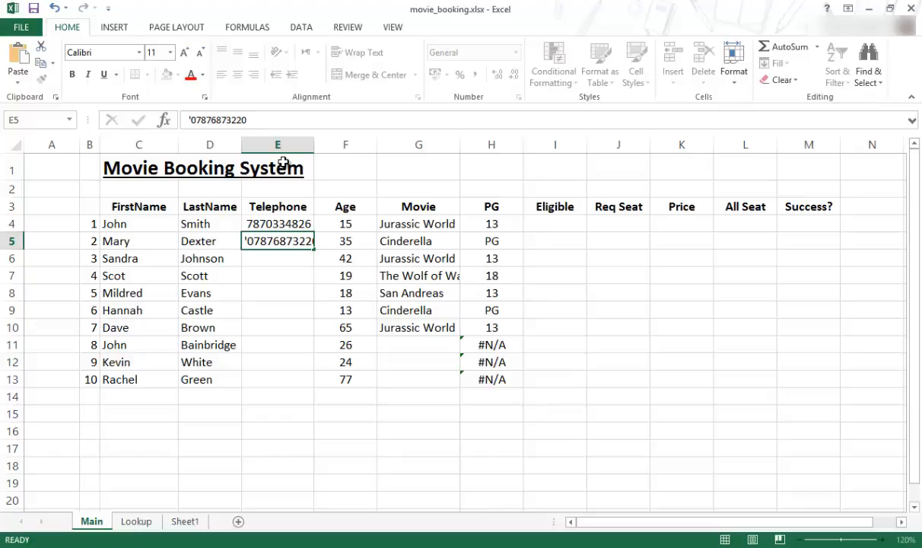
key("Return")
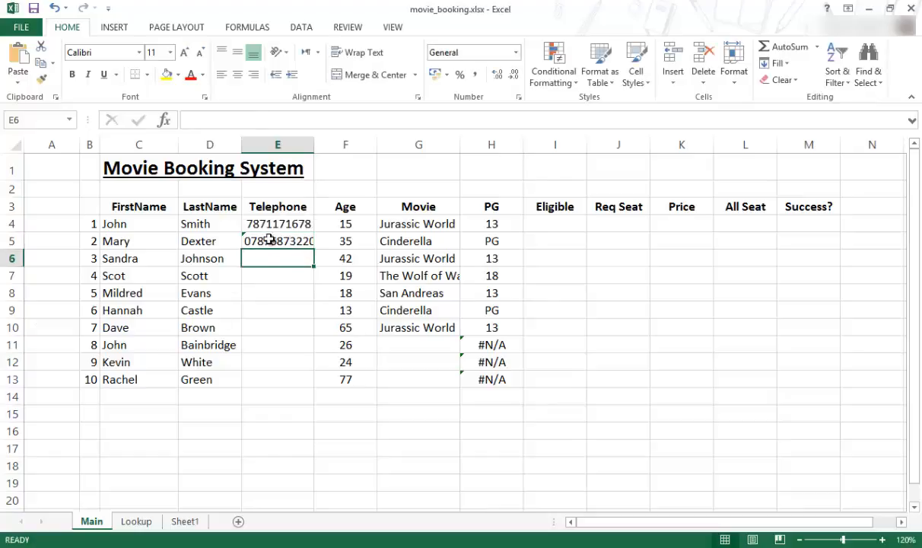
left_click(277, 241)
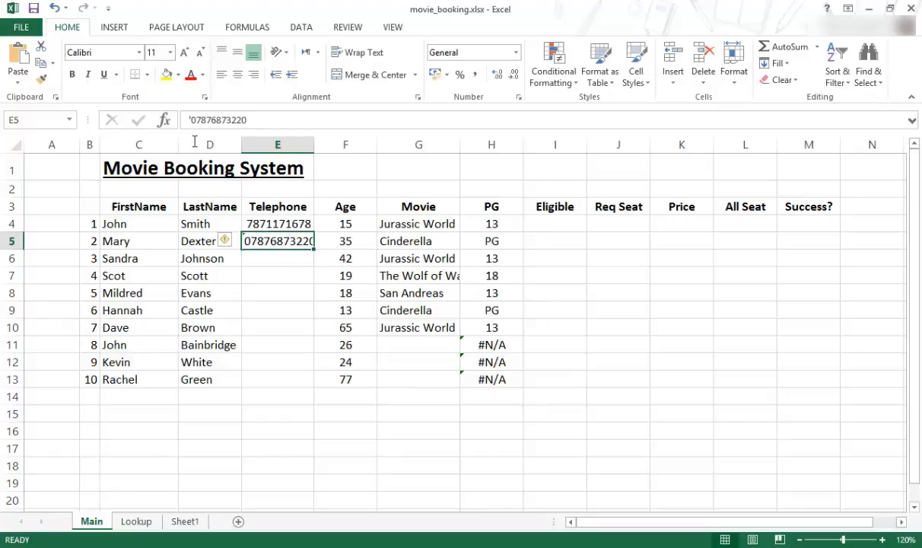
double_click(277, 241)
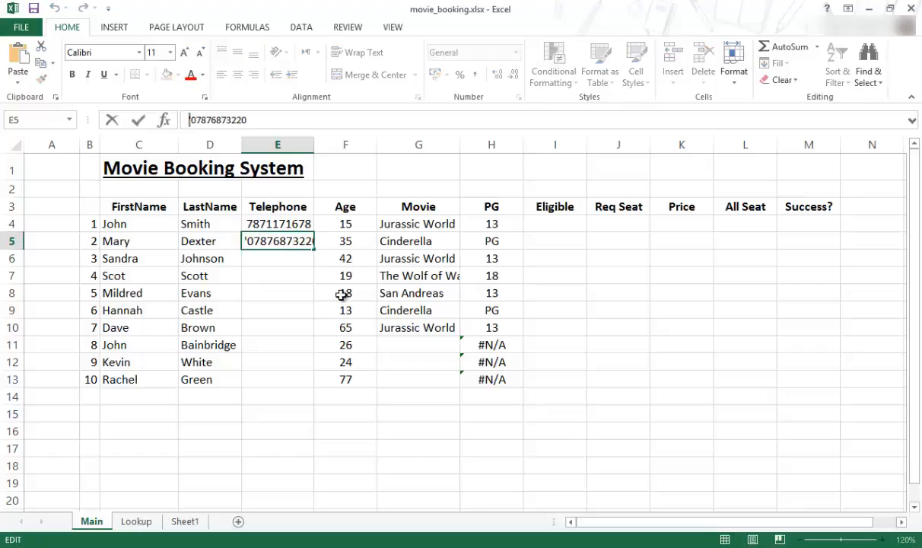
mouse_move(320, 302)
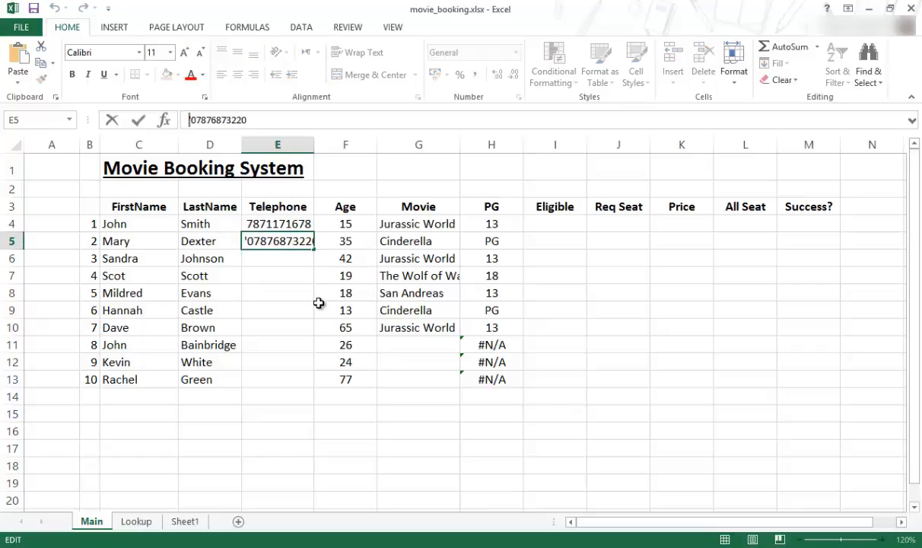
mouse_move(276, 253)
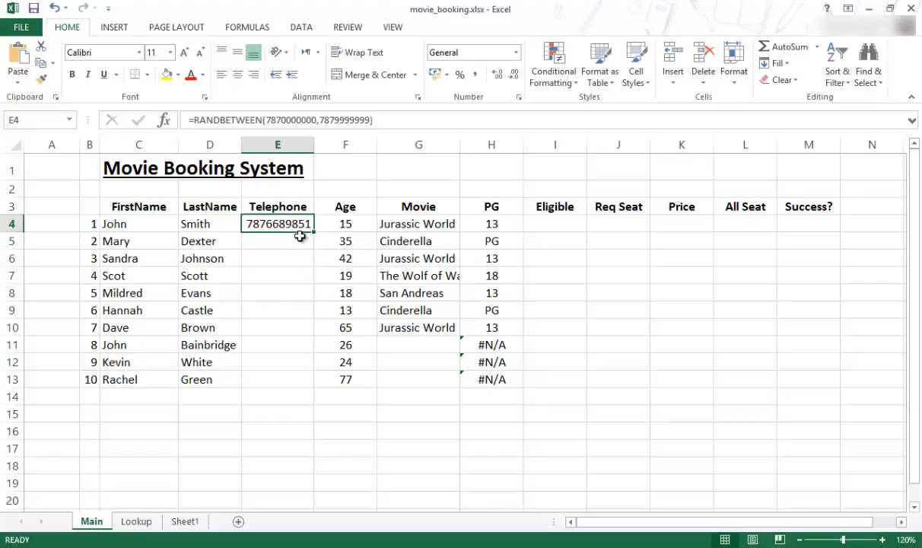
mouse_move(277, 270)
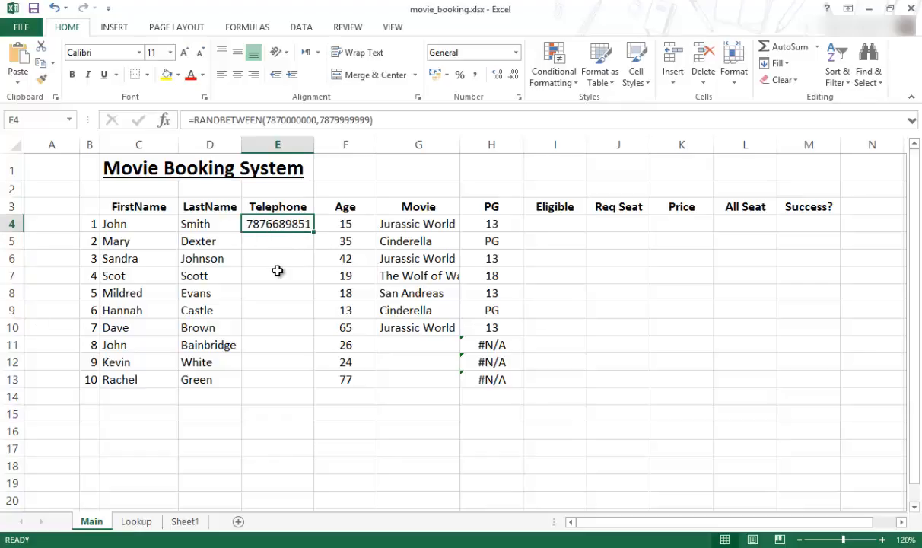
mouse_move(277, 256)
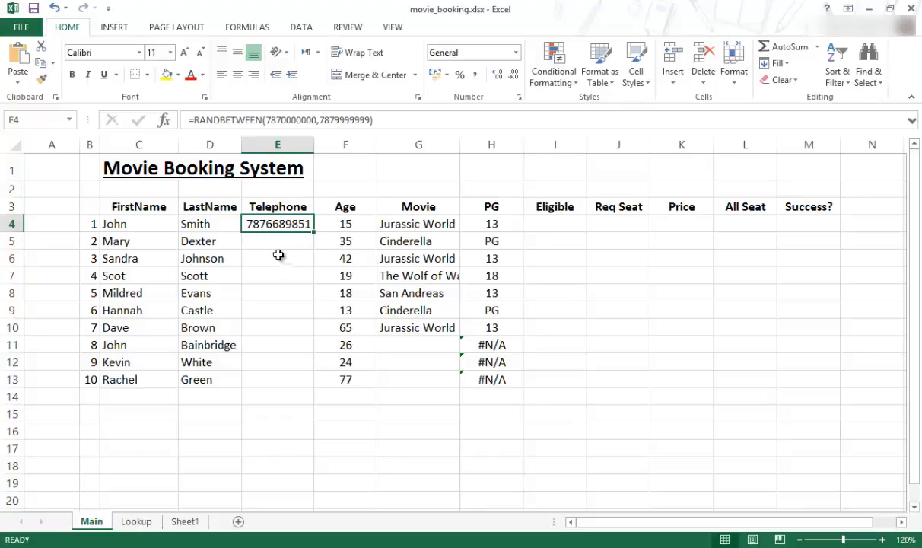
mouse_move(316, 241)
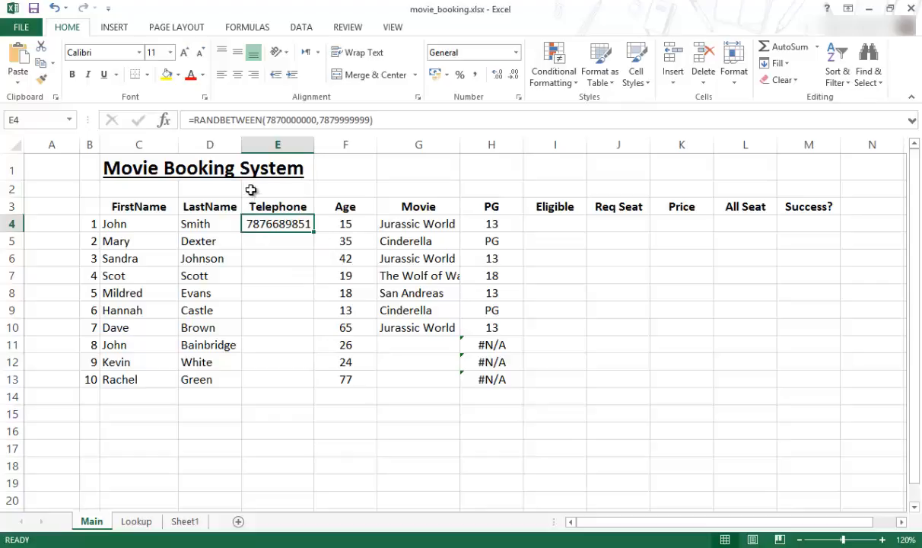
mouse_move(224, 265)
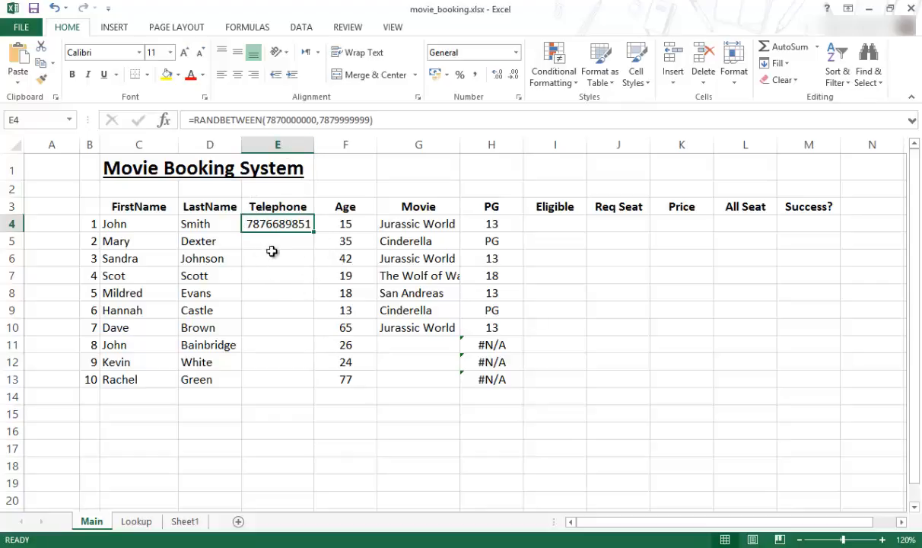
mouse_move(277, 265)
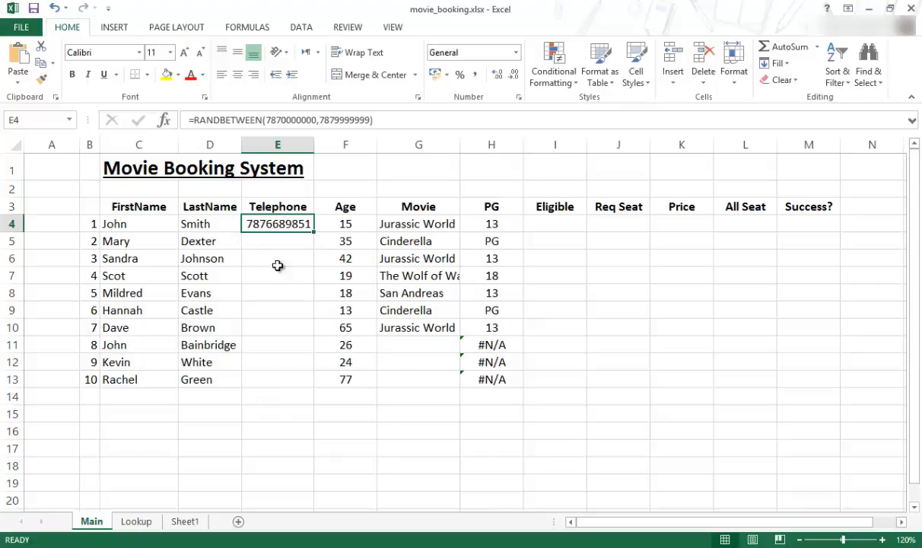
mouse_move(280, 368)
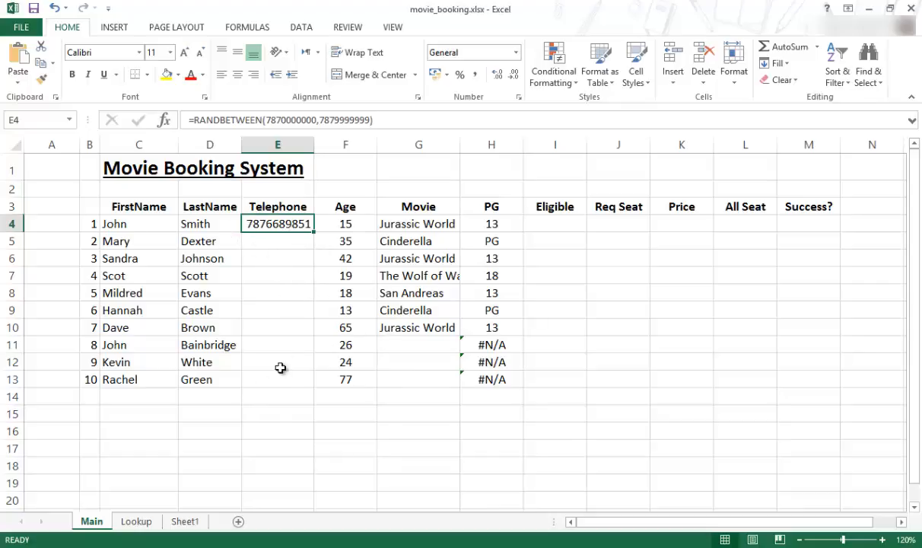
mouse_move(315, 234)
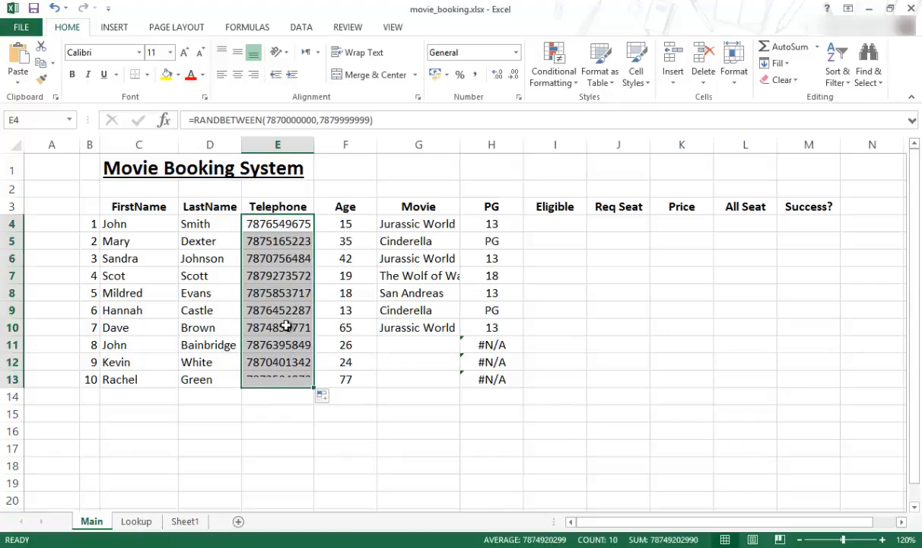
Fill the RANDBETWEEN formula down E4:E13 and review it in E4
left_click(276, 240)
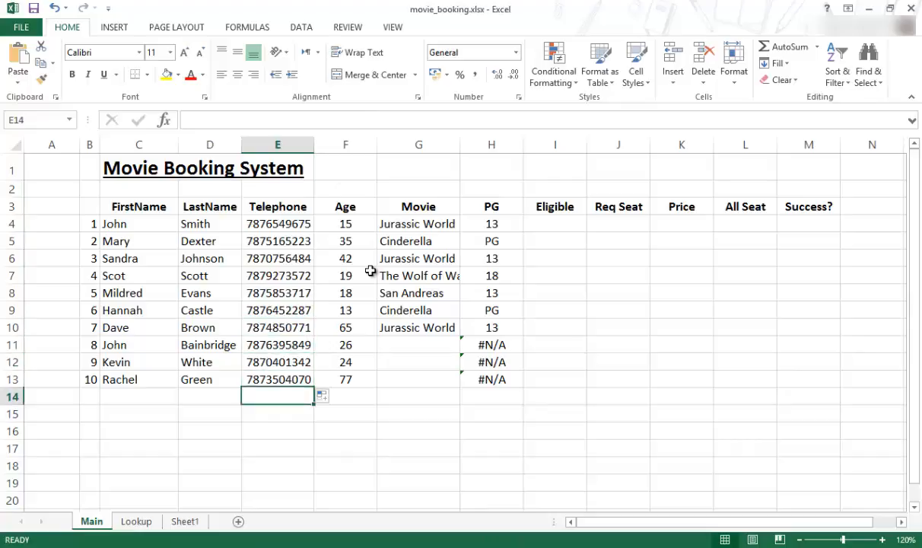
mouse_move(408, 500)
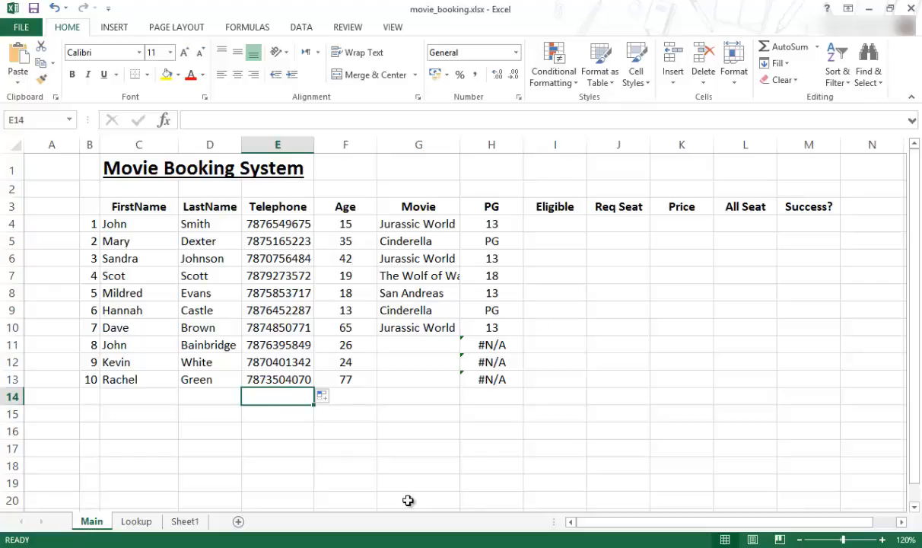
mouse_move(326, 338)
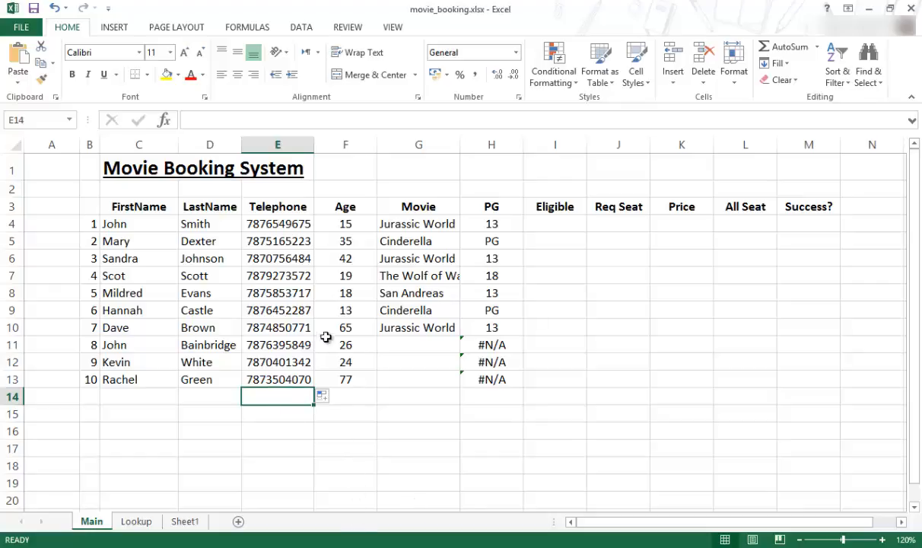
left_click(276, 222)
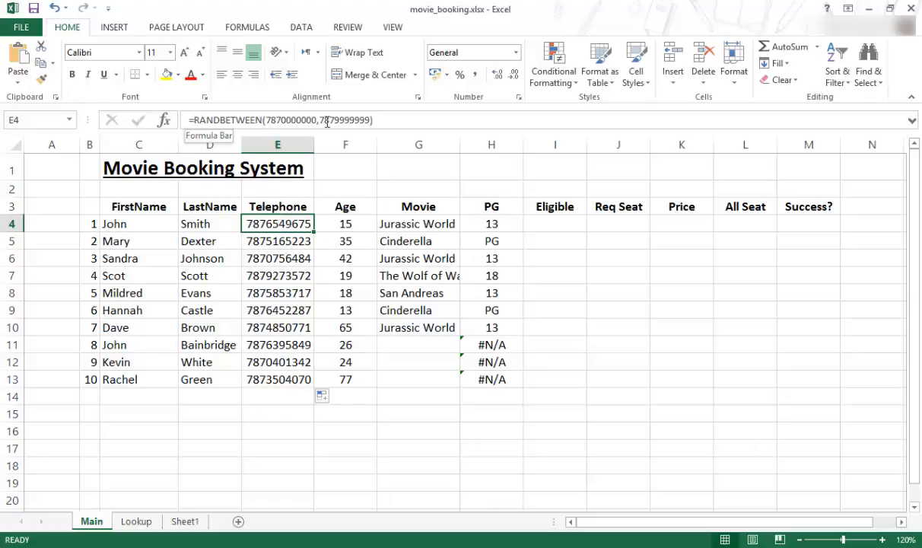
mouse_move(380, 307)
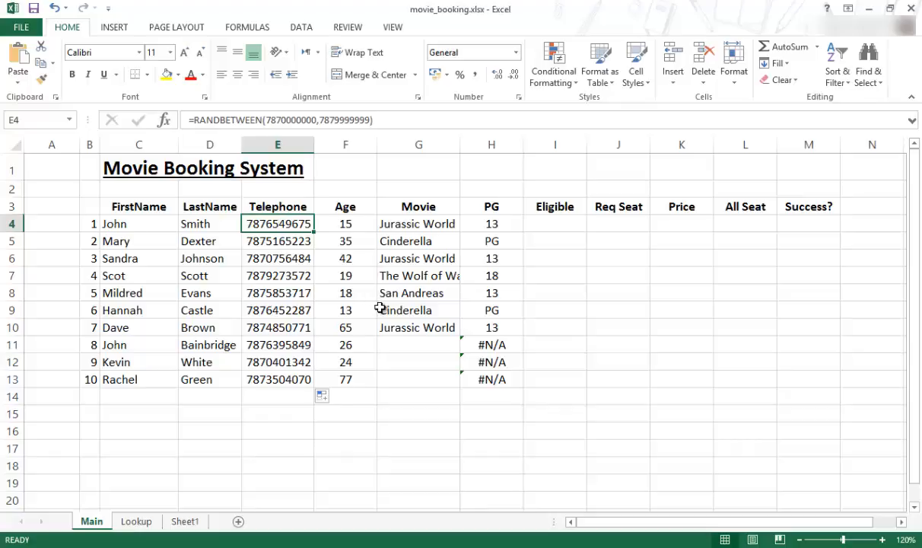
mouse_move(683, 362)
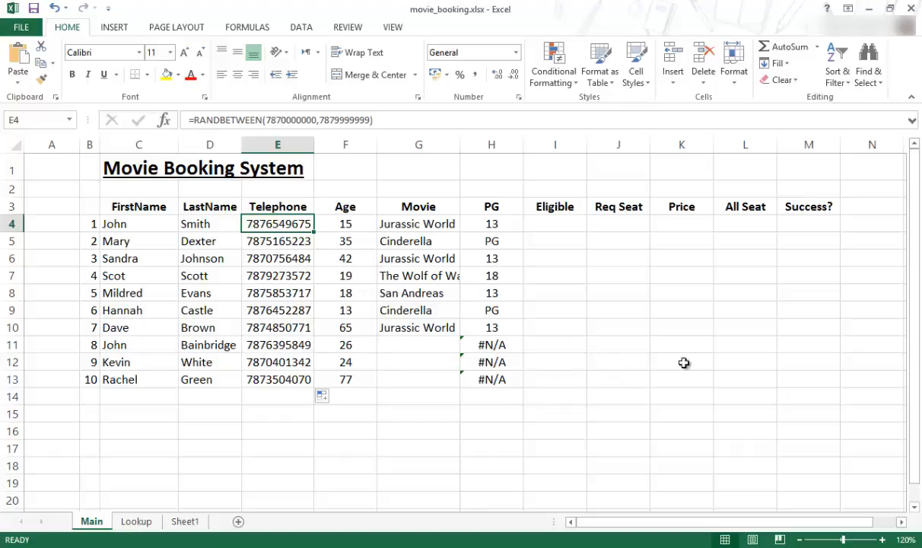
mouse_move(418, 435)
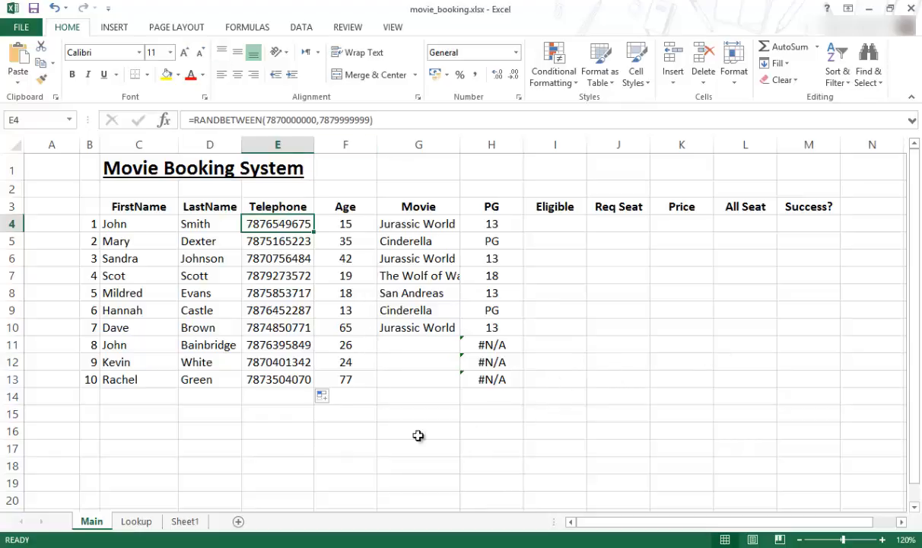
mouse_move(283, 186)
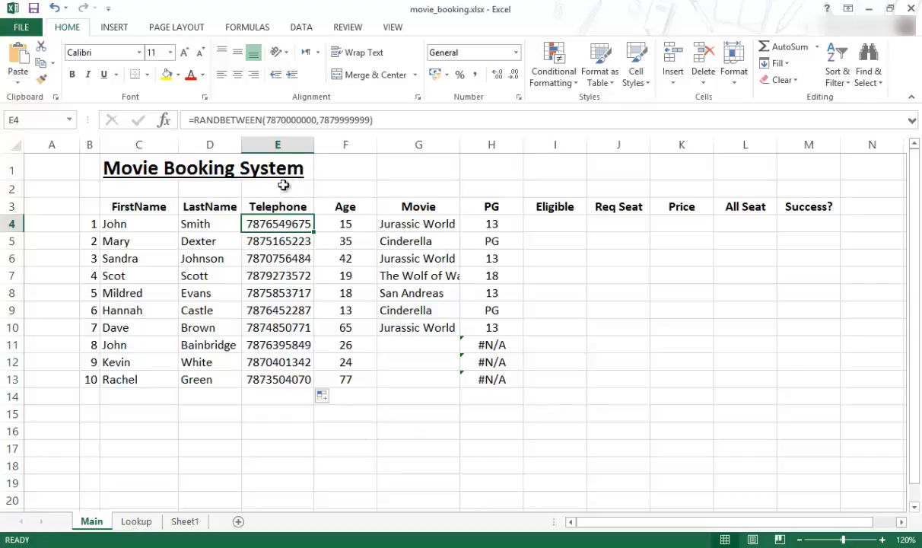
mouse_move(347, 420)
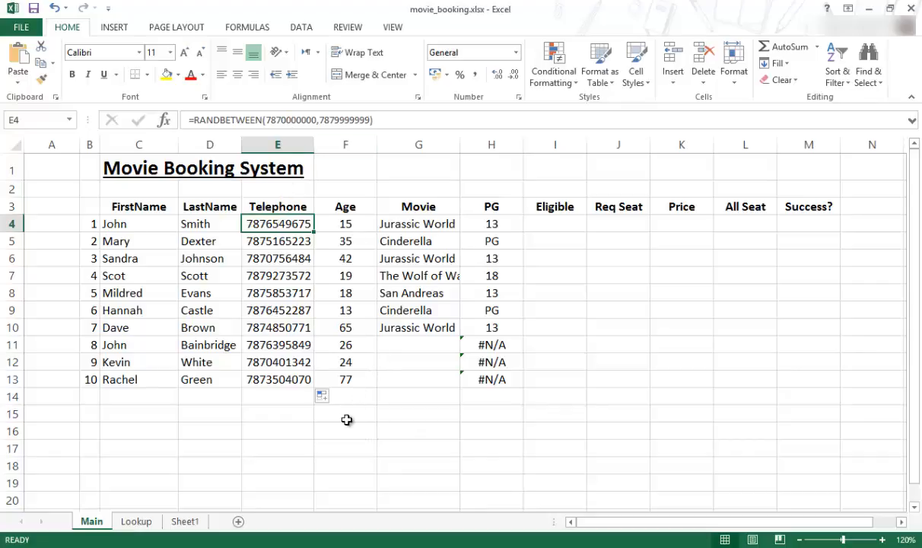